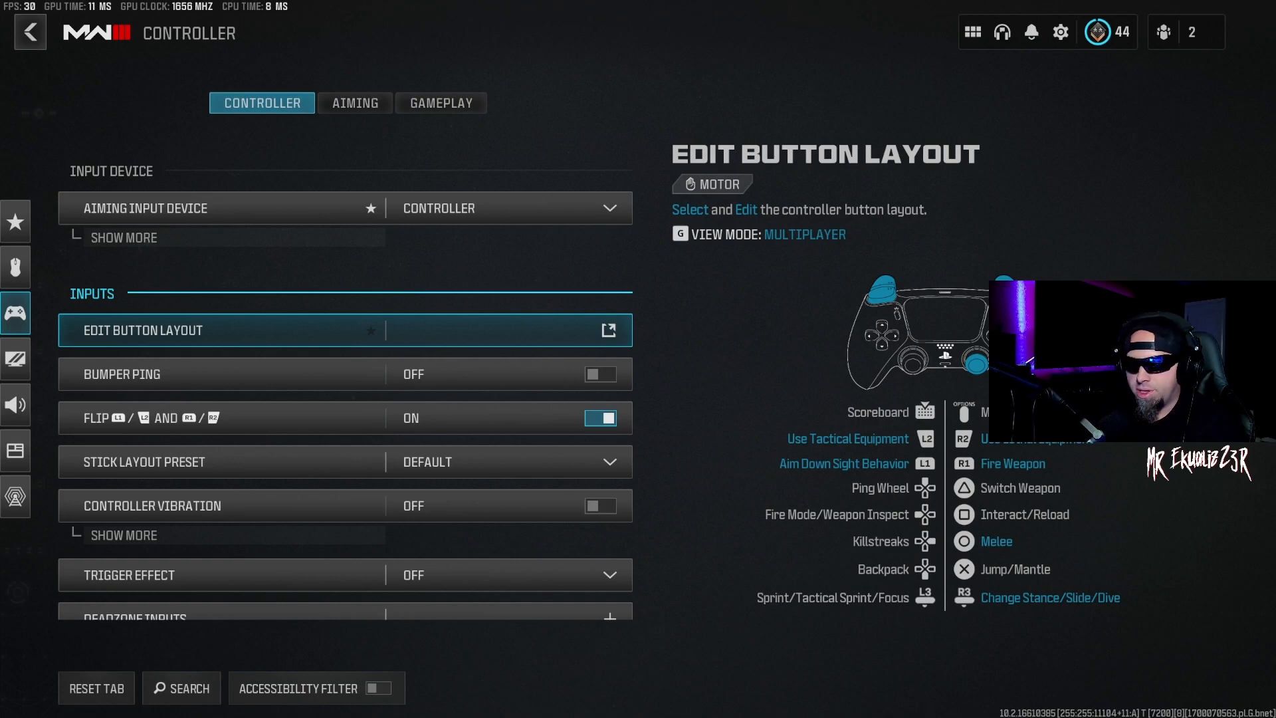
Expand Deadzone Inputs to show left stick 8–70, right stick 13–99 and triggers 13.
left_click(345, 330)
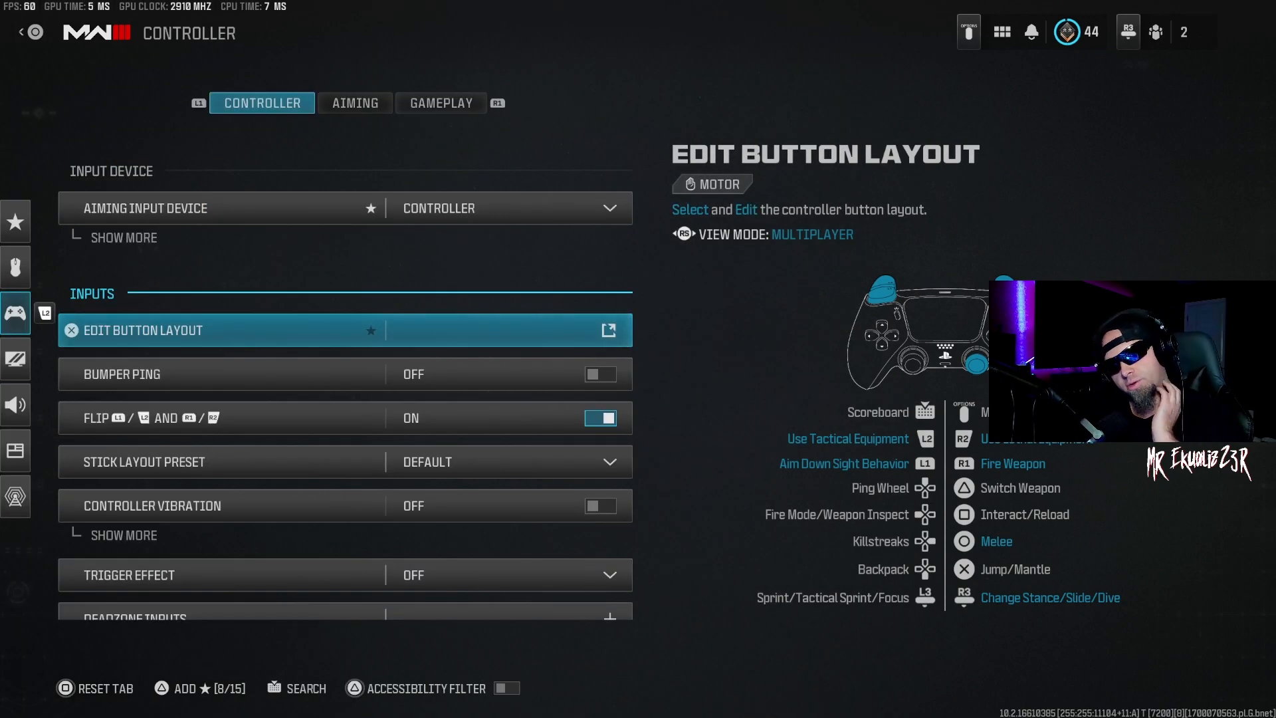
left_click(326, 374)
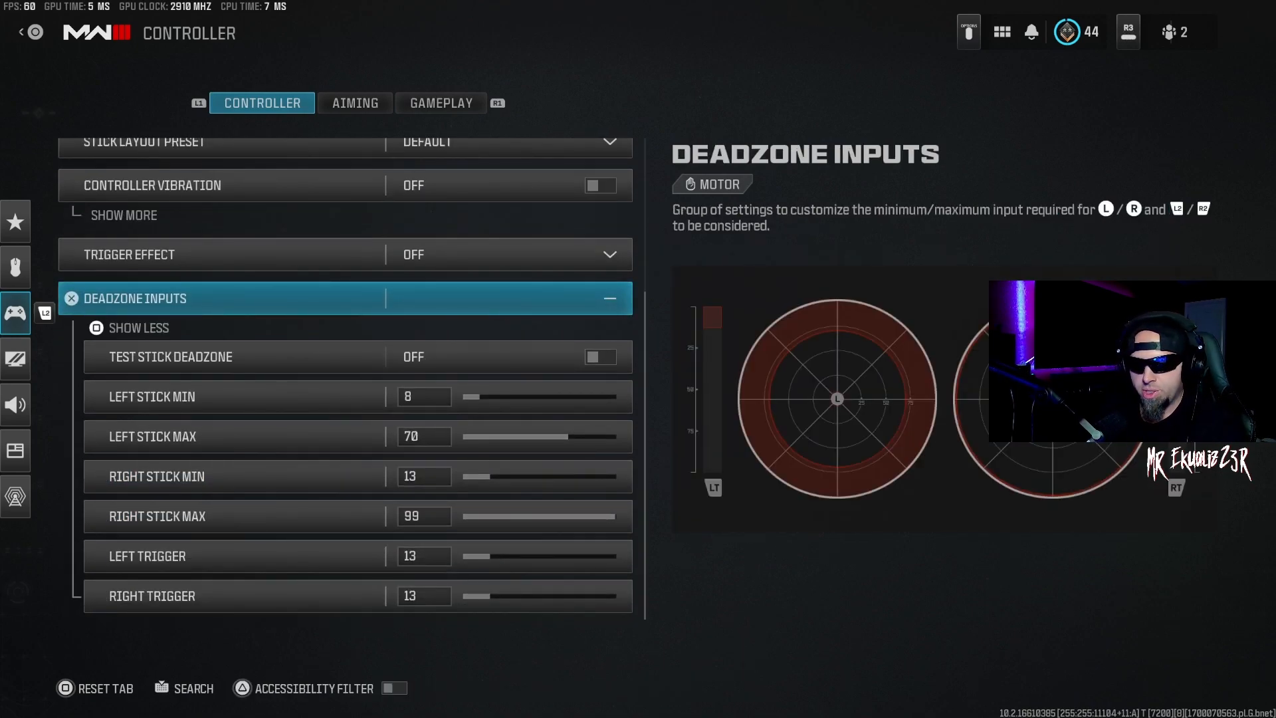
left_click(170, 356)
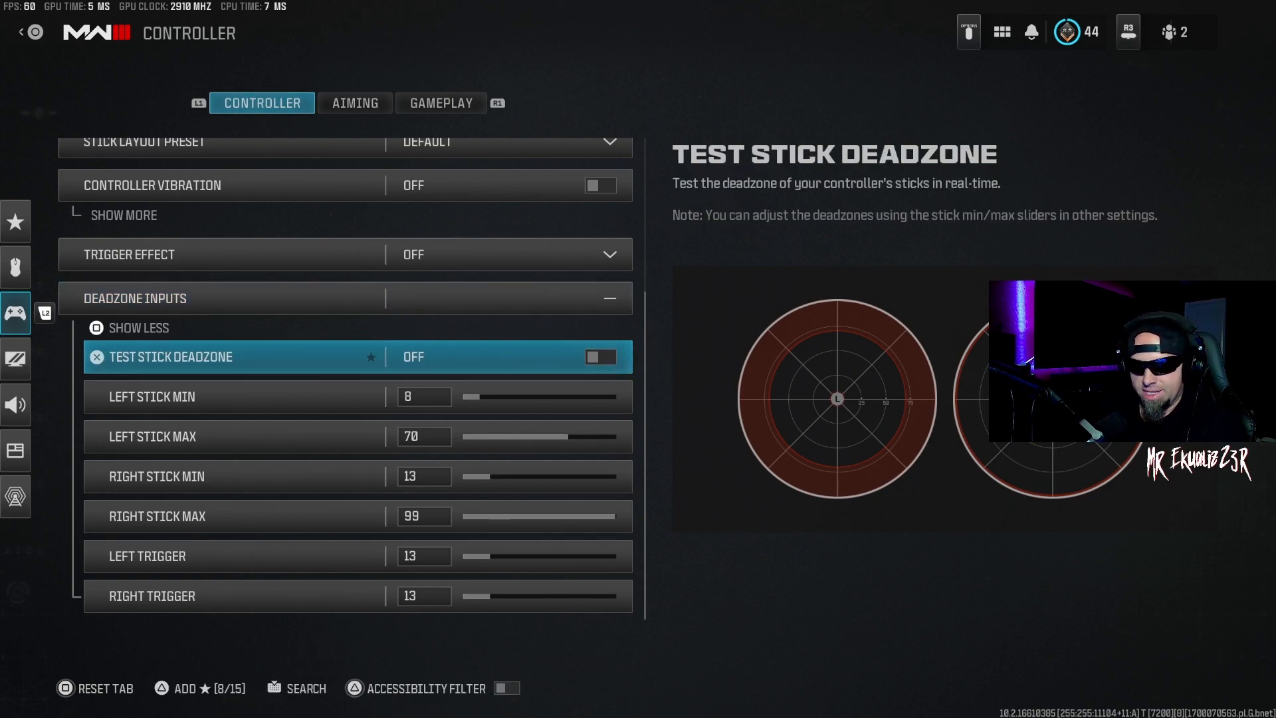
left_click(600, 356)
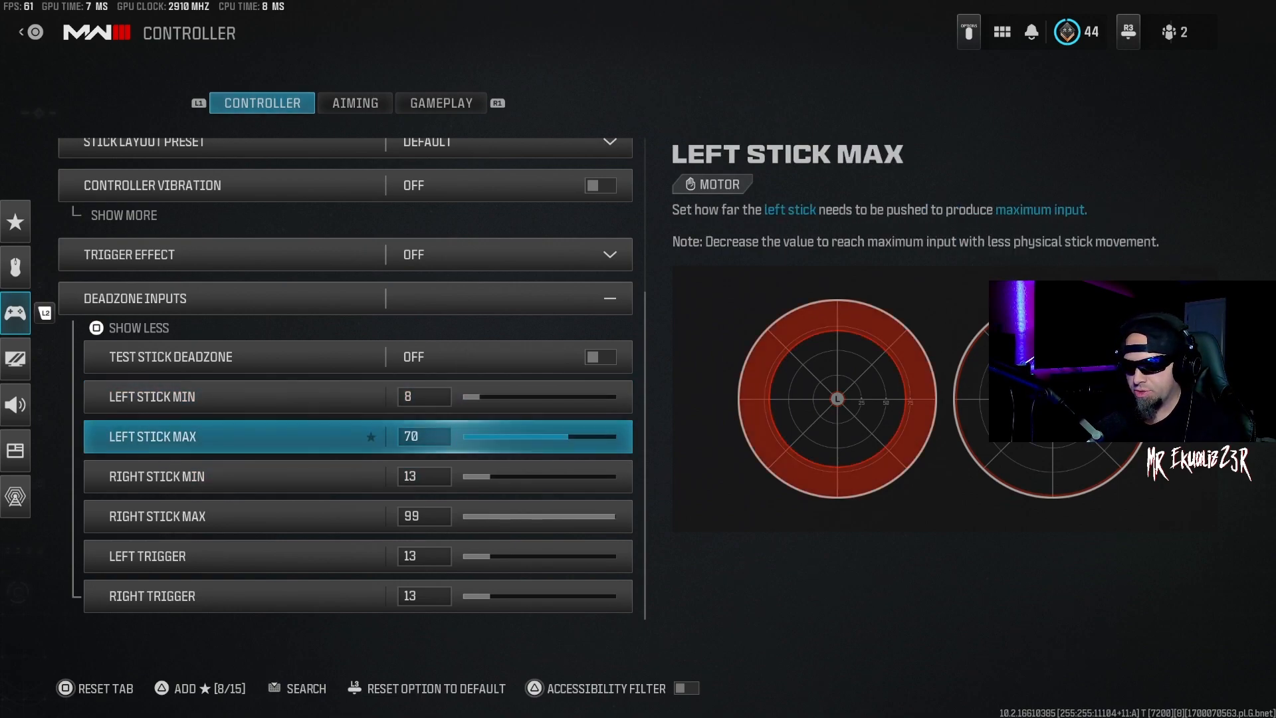
Open the Aiming tab showing stick sensitivities at 5 and a Dynamic aim response curve.
left_click(354, 103)
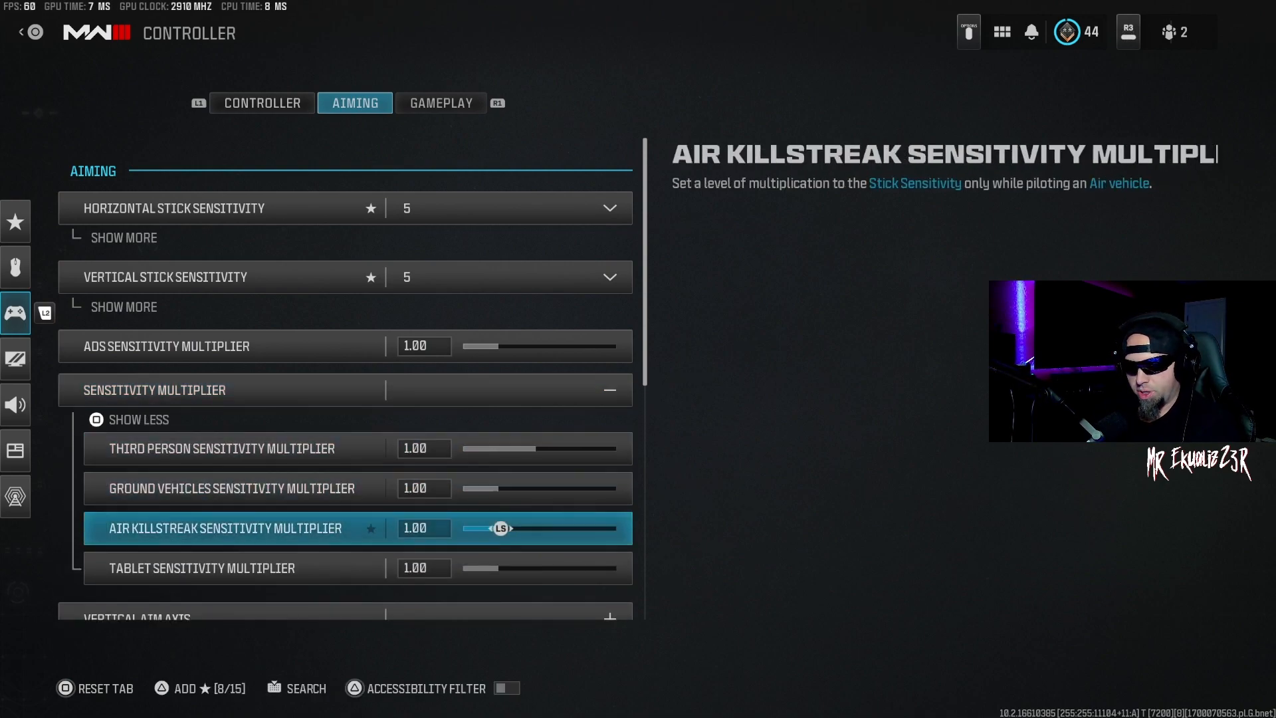
left_click(154, 391)
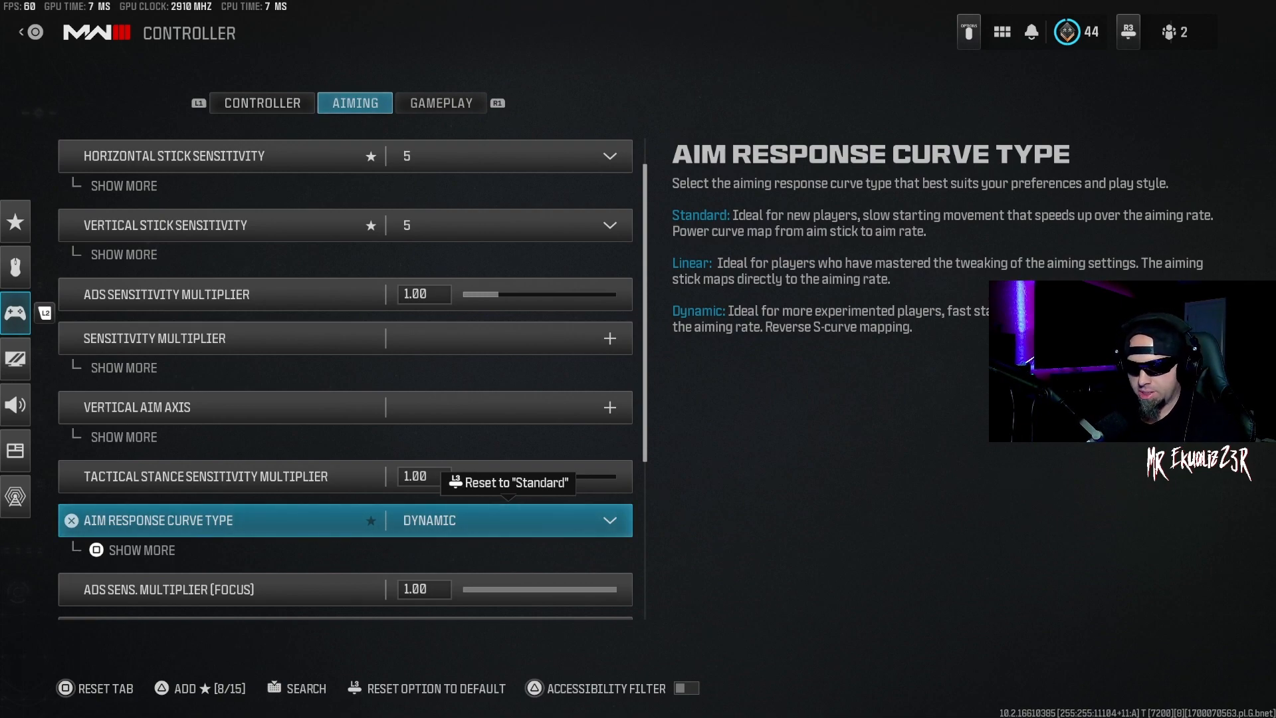
Scroll to the Aim Assist section: target aim assist on, type Black Ops, ADS multiplier 1.00.
scroll("down", 3)
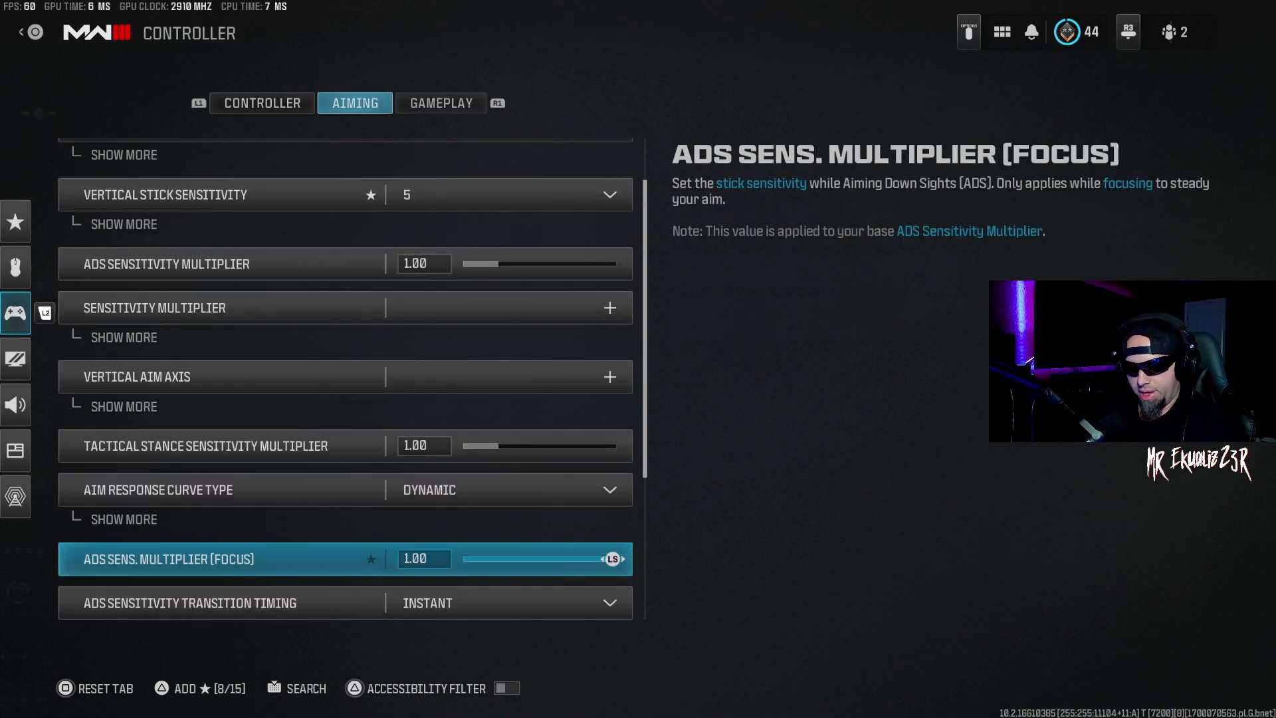
scroll("down", 3)
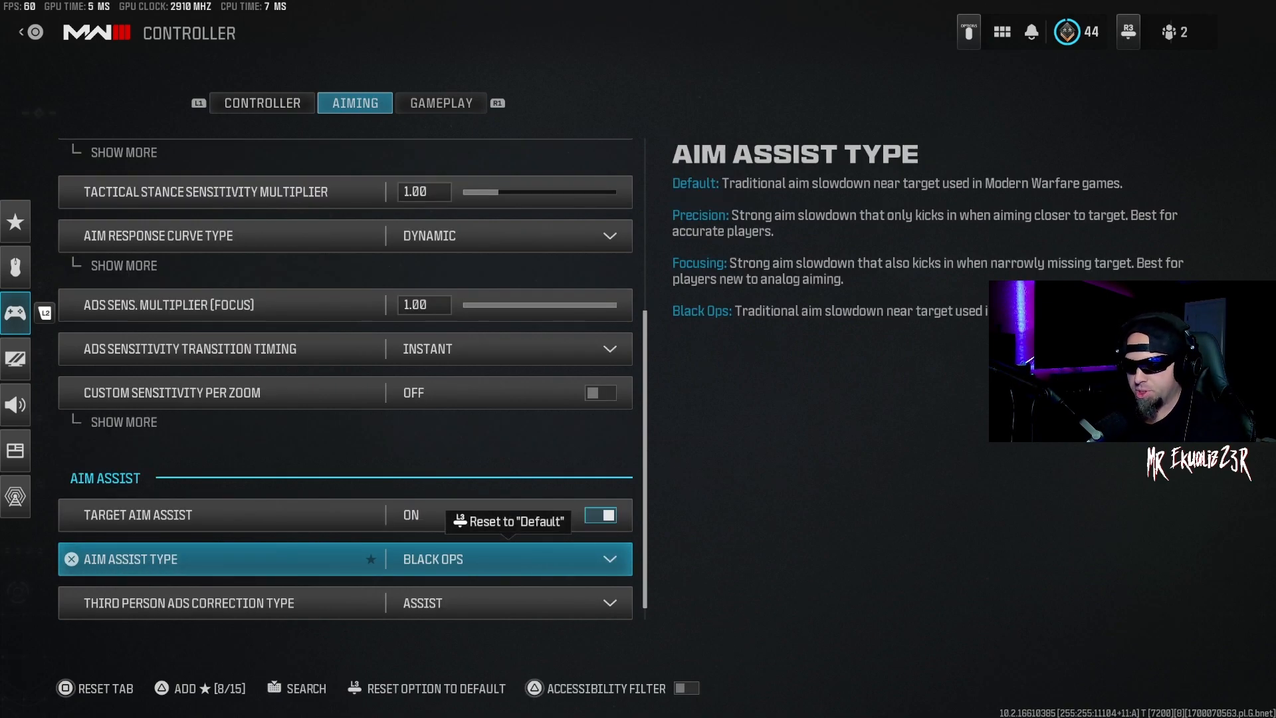
Keep aim assist type Black Ops and reach Gameplay, showing parachute auto-deploy Plane Only.
left_click(507, 558)
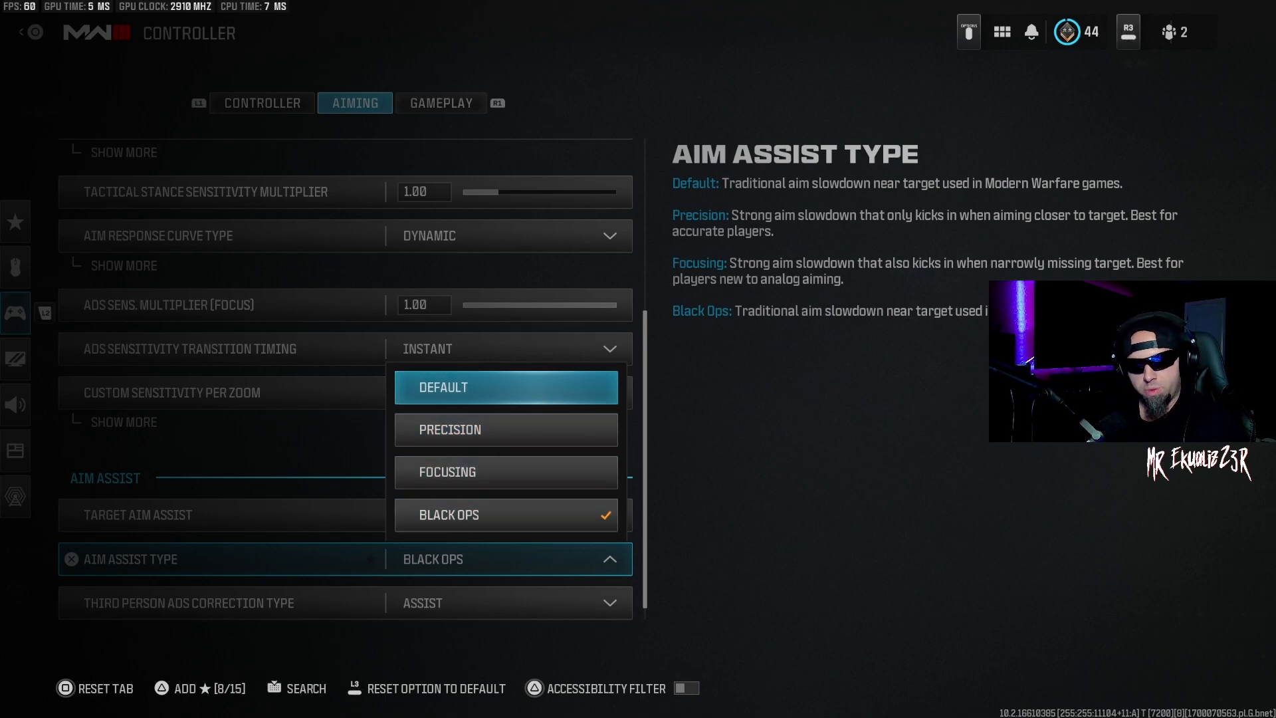
mouse_move(505, 514)
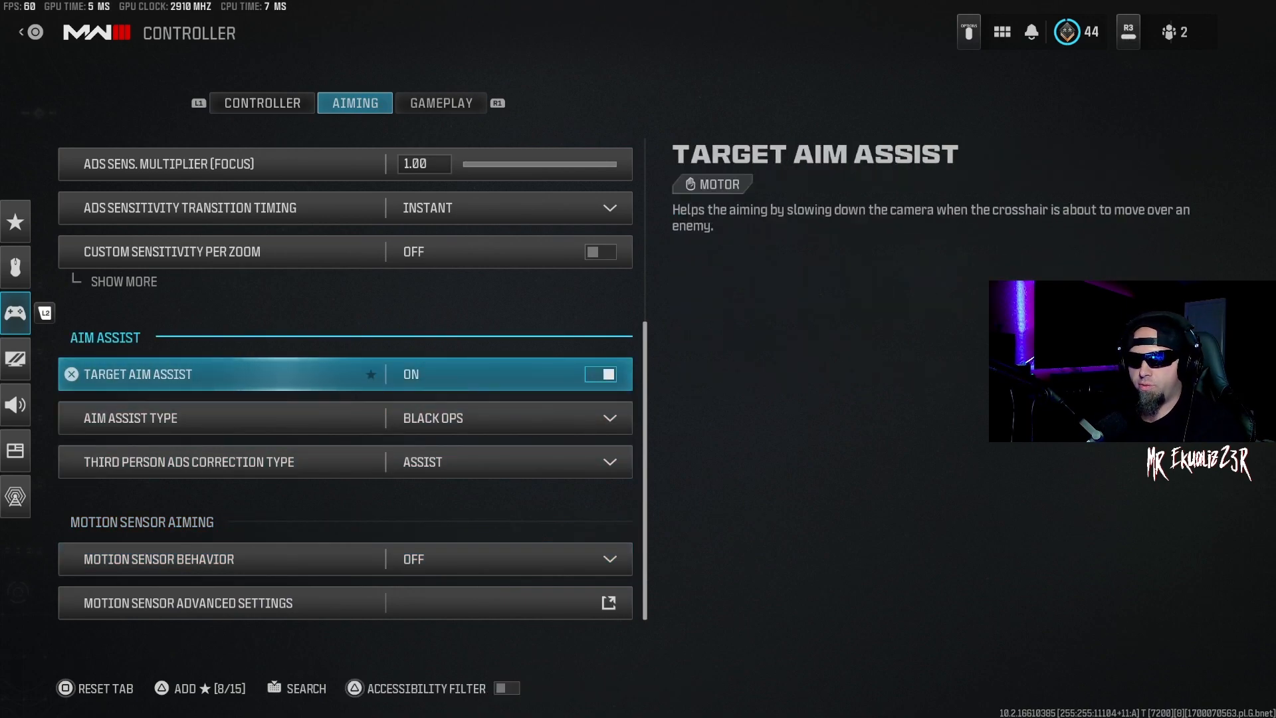
left_click(441, 102)
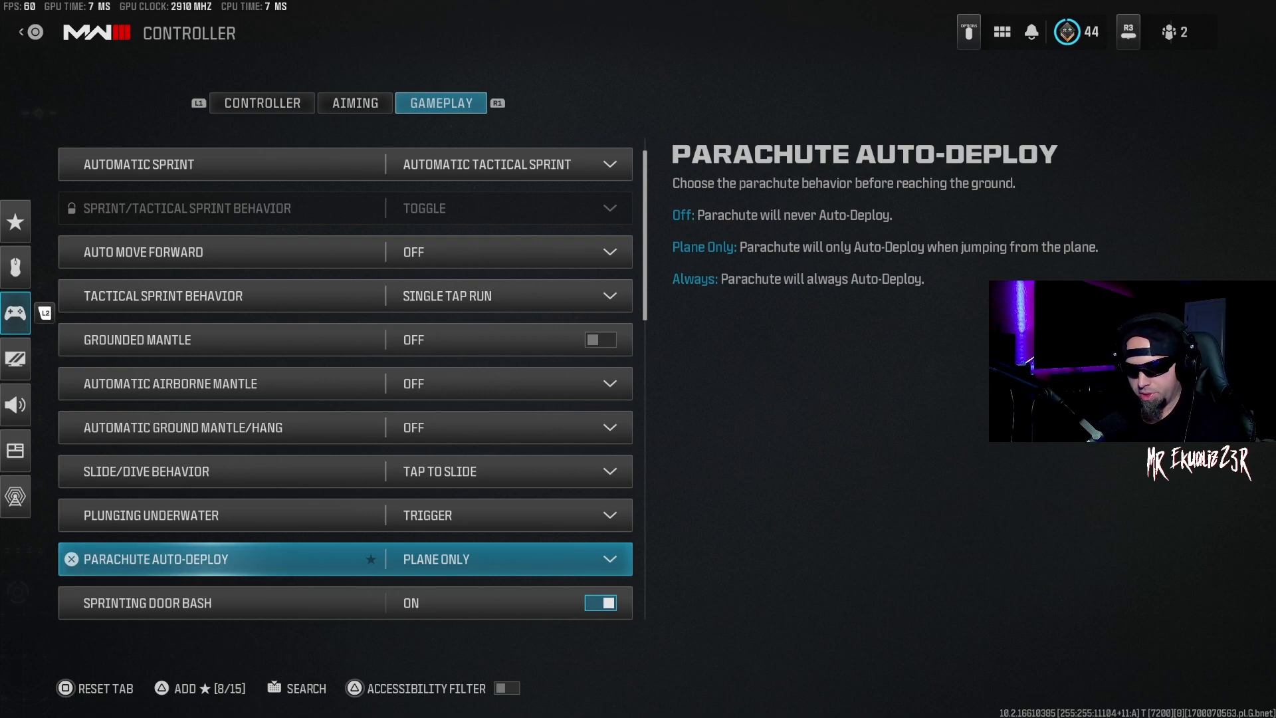
Scroll through Combat Behaviors from Equipment Behavior to Quick C4 Detonation, reading each description.
scroll("down", 3)
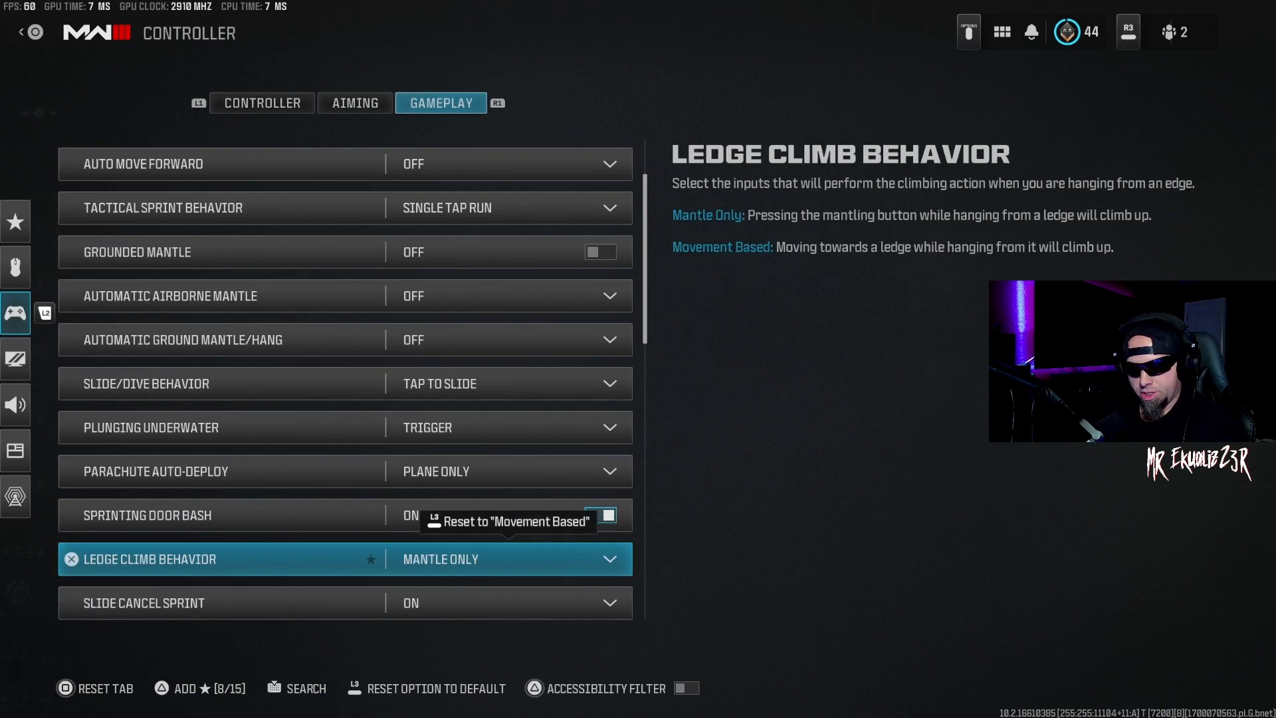
scroll("down", 3)
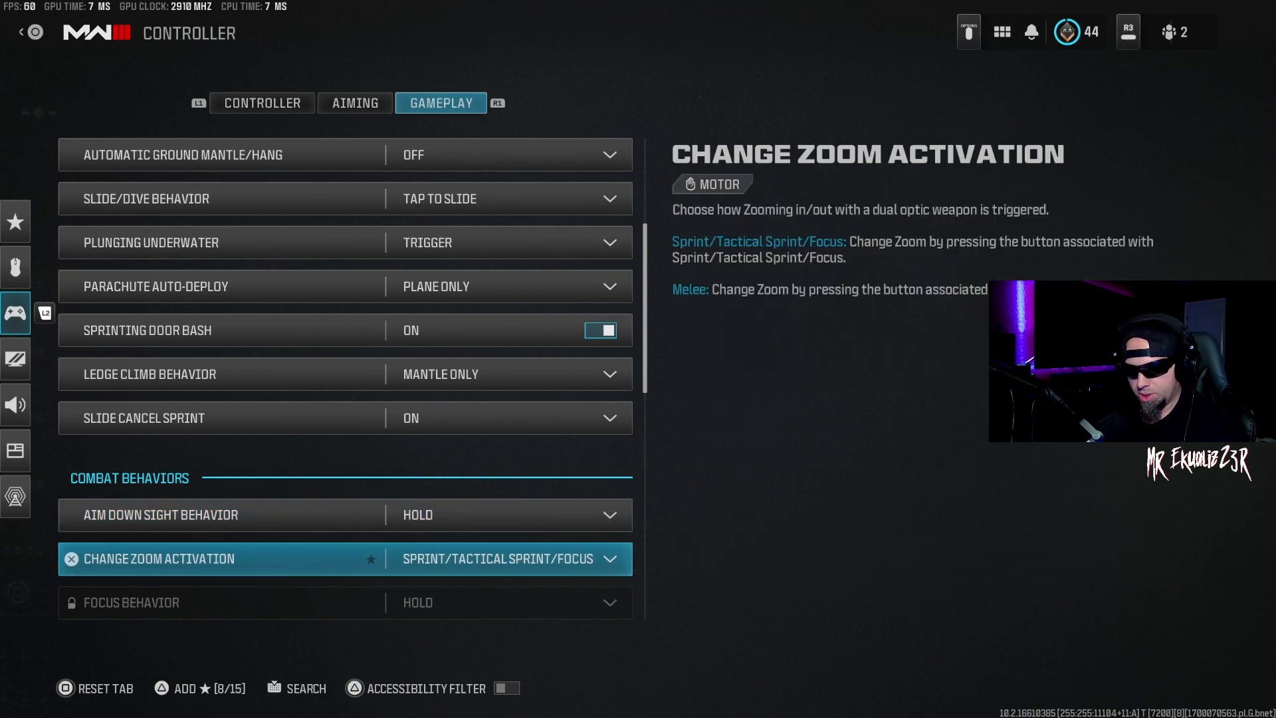
scroll("down", 3)
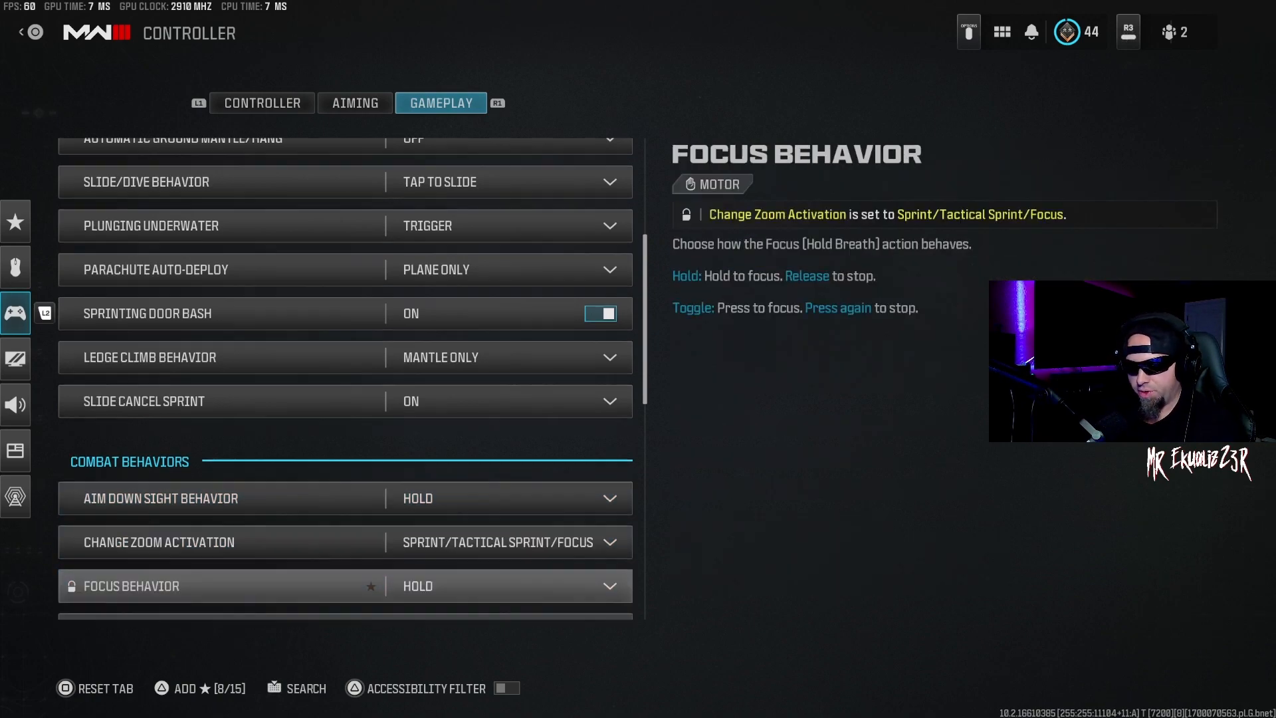
scroll("down", 3)
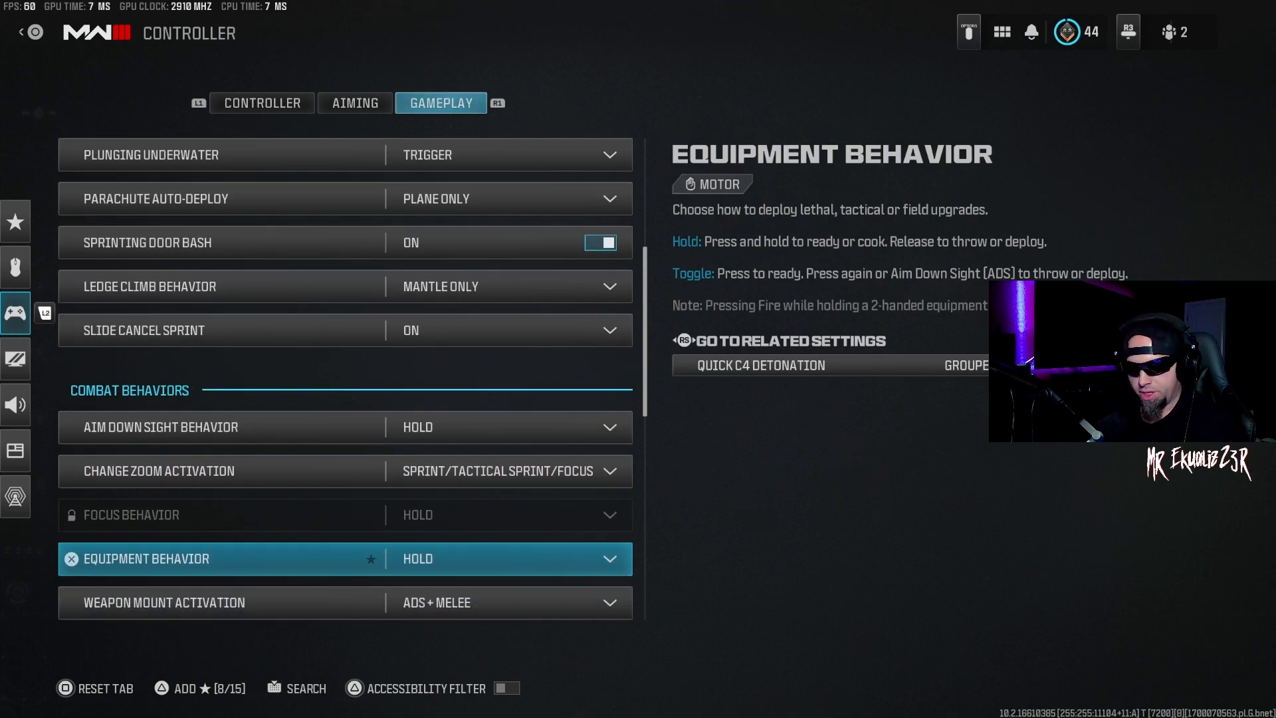
scroll("down", 3)
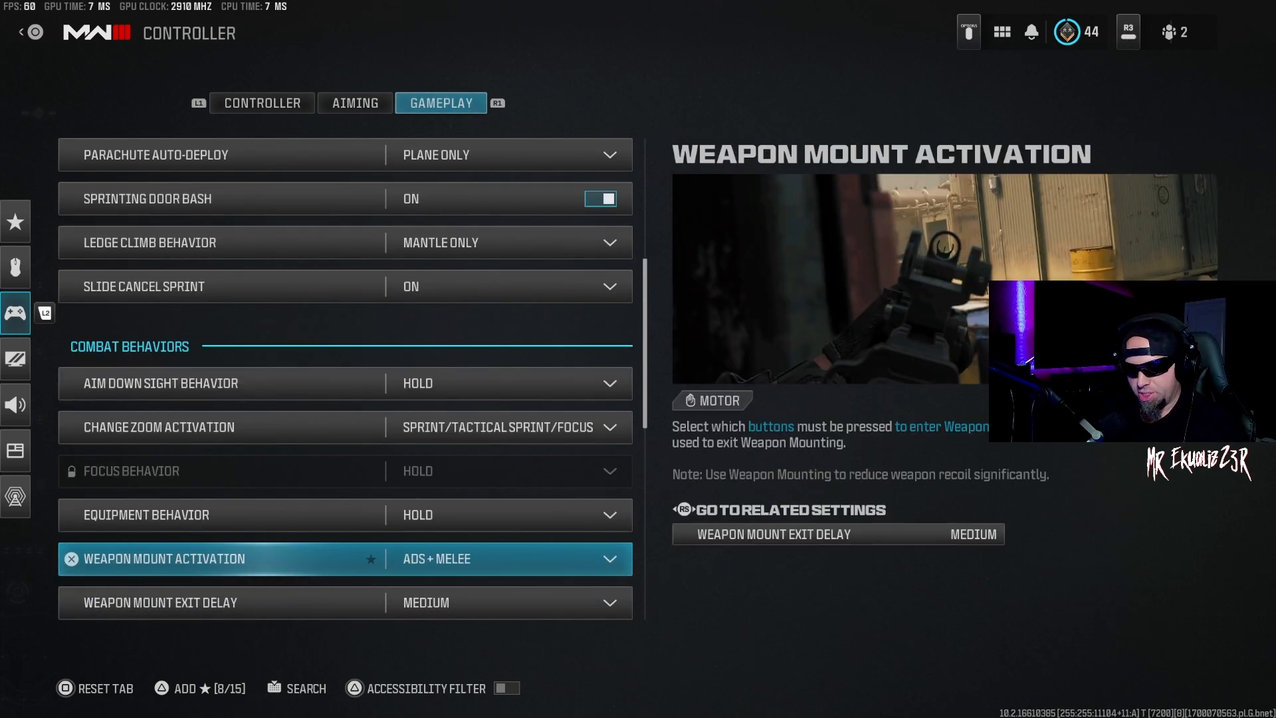
scroll("down", 3)
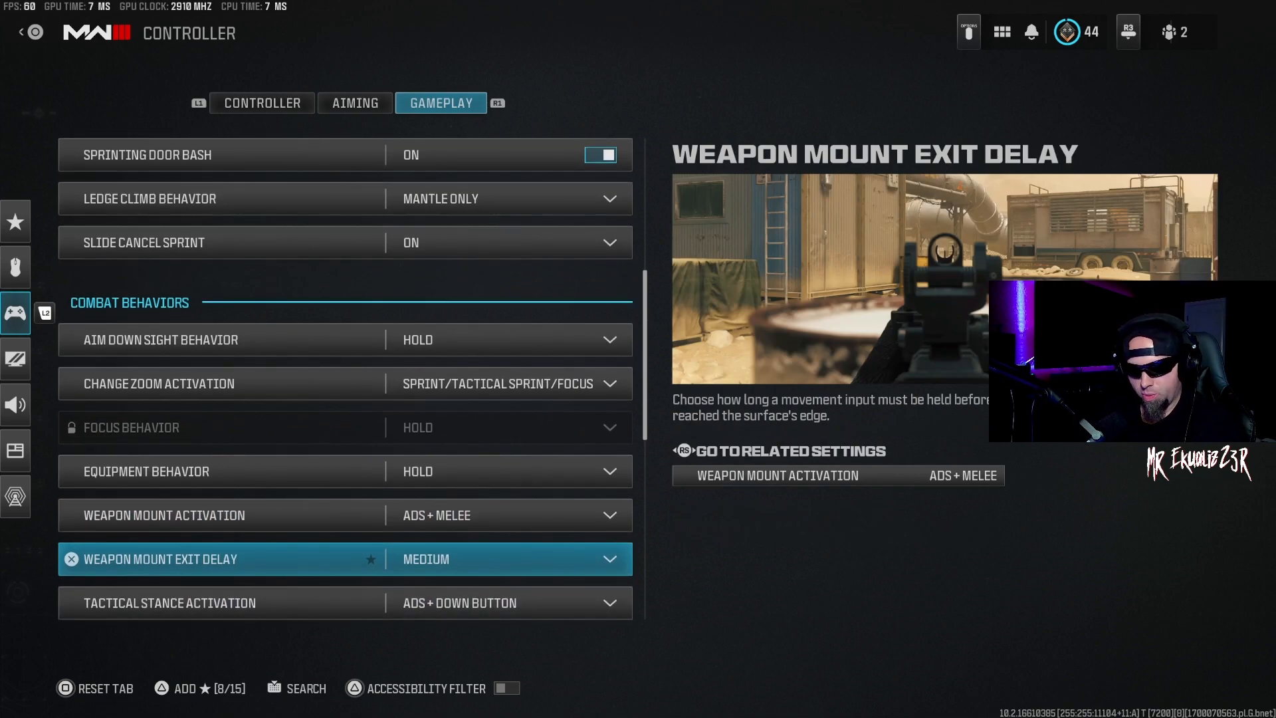
scroll("down", 3)
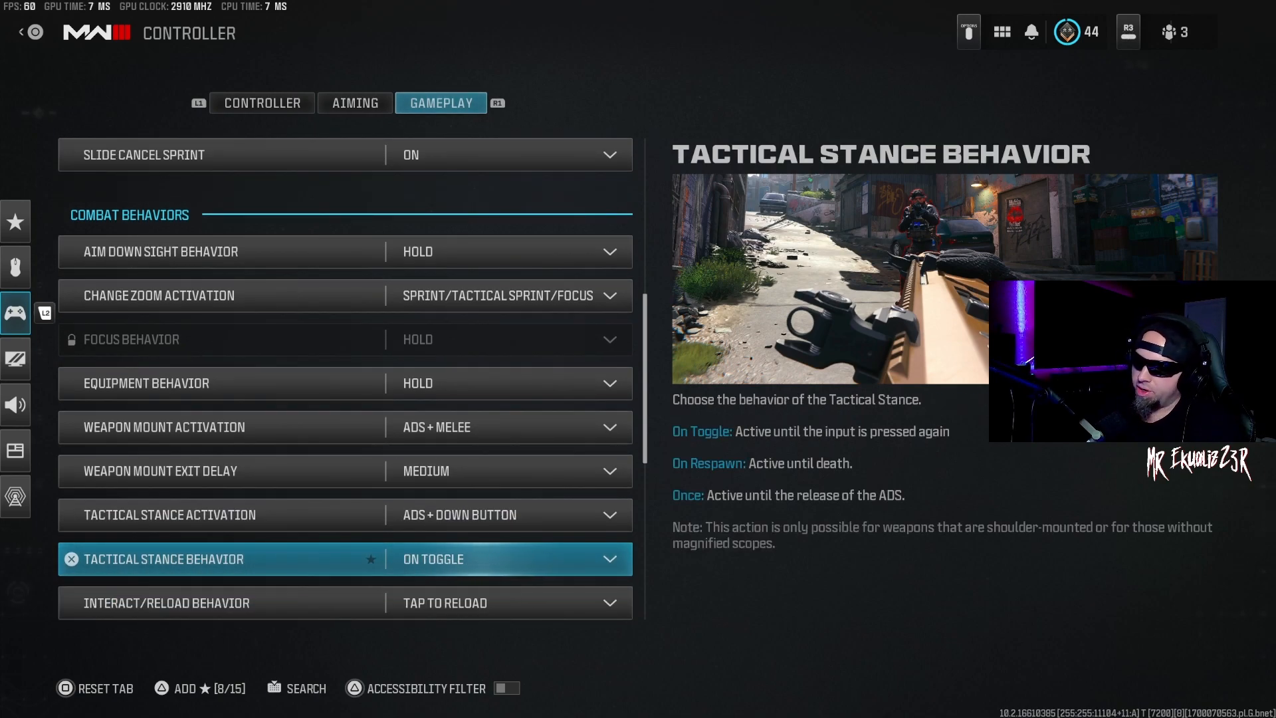
scroll("down", 3)
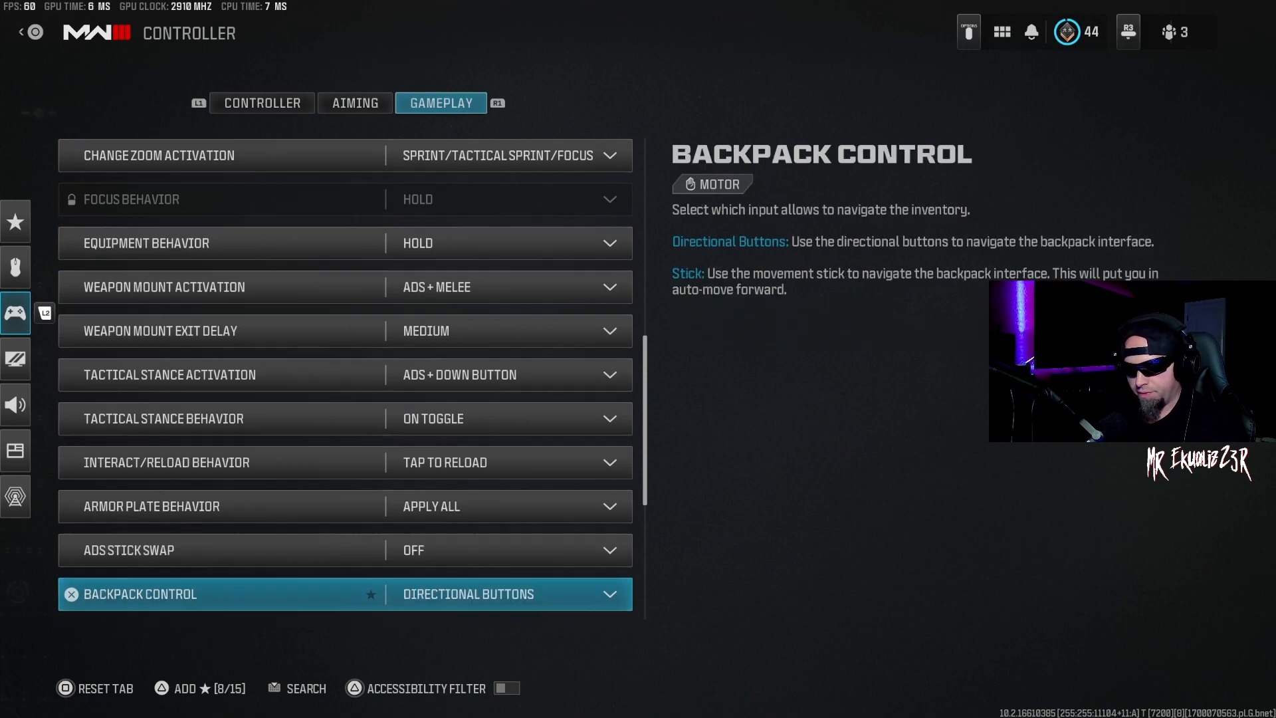
scroll("down", 3)
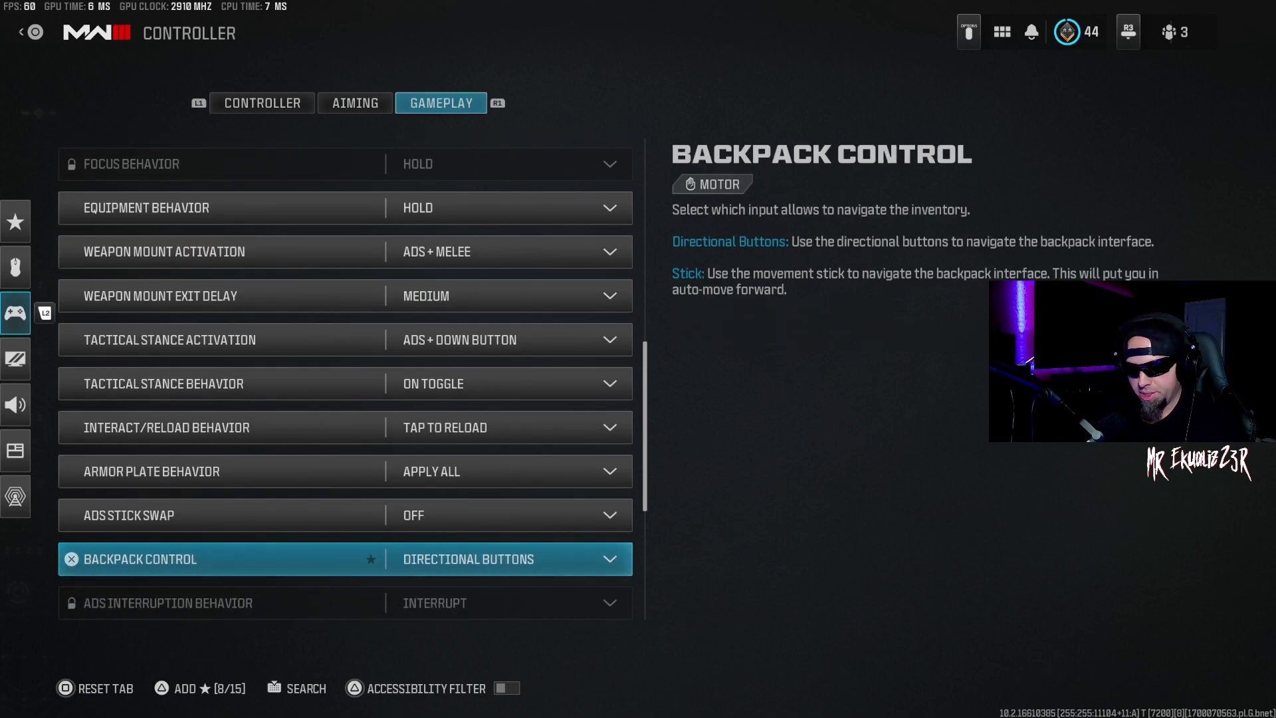
scroll("down", 3)
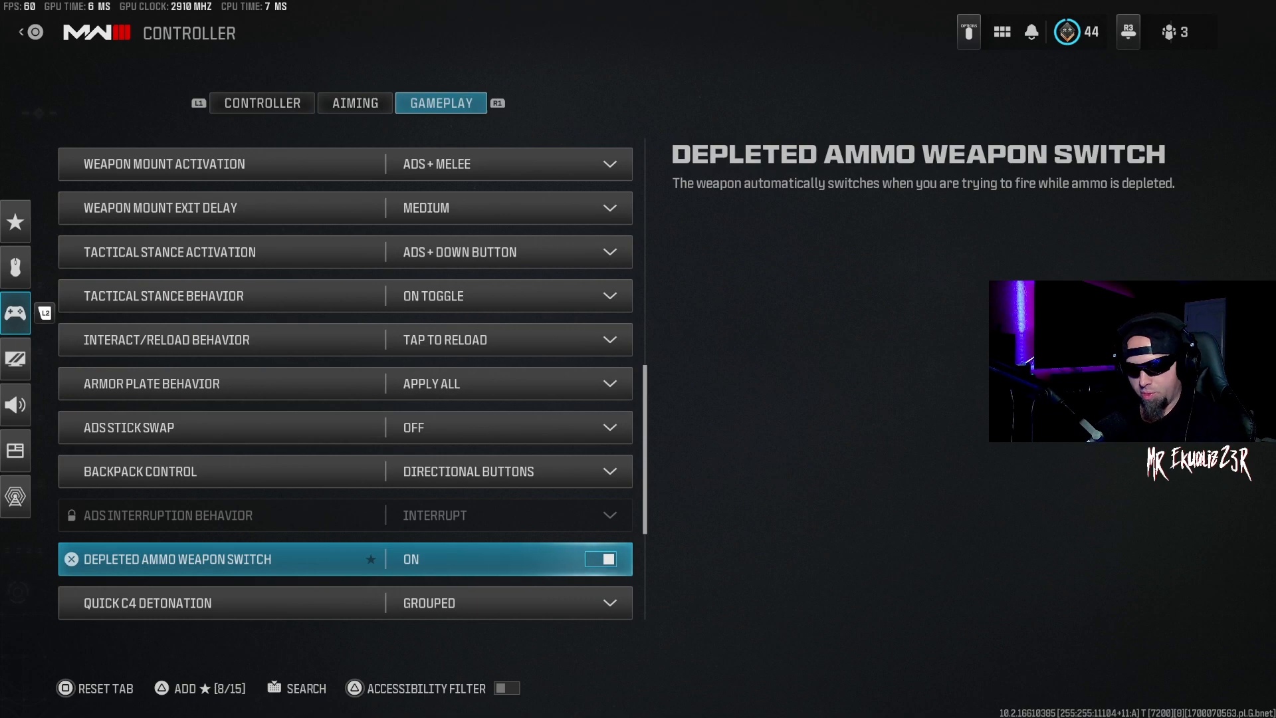
scroll("down", 3)
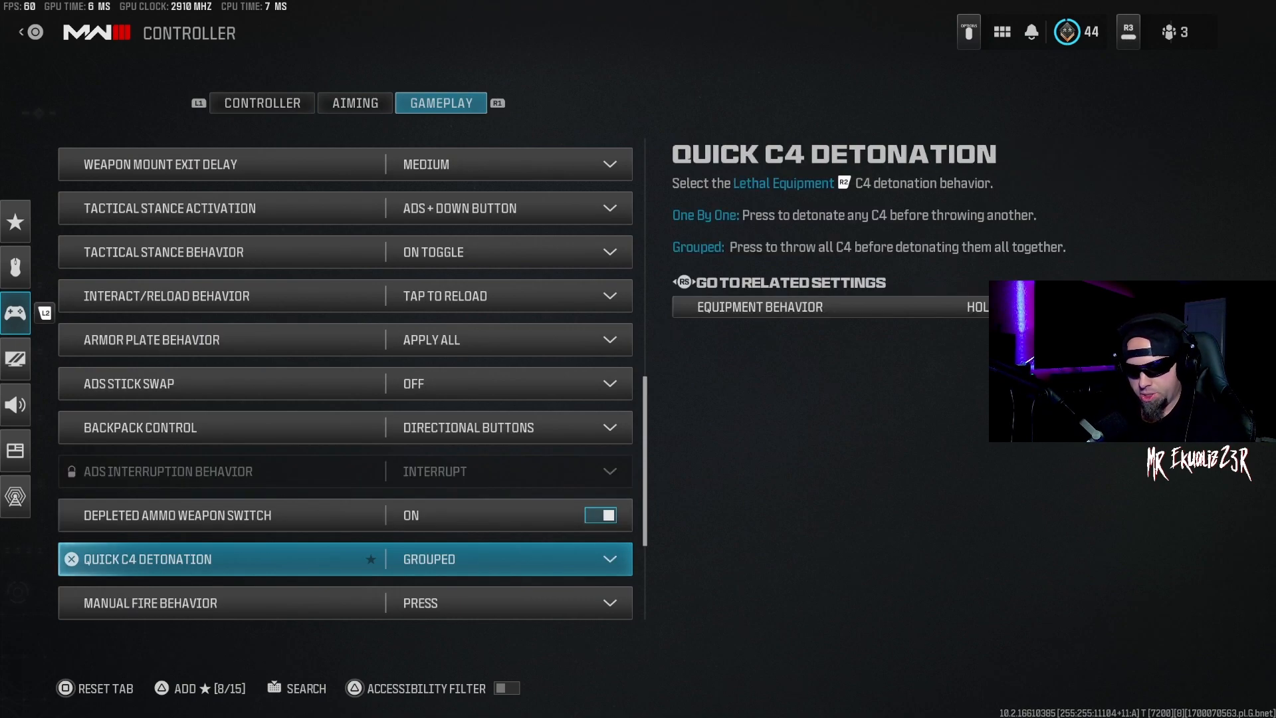
scroll("down", 3)
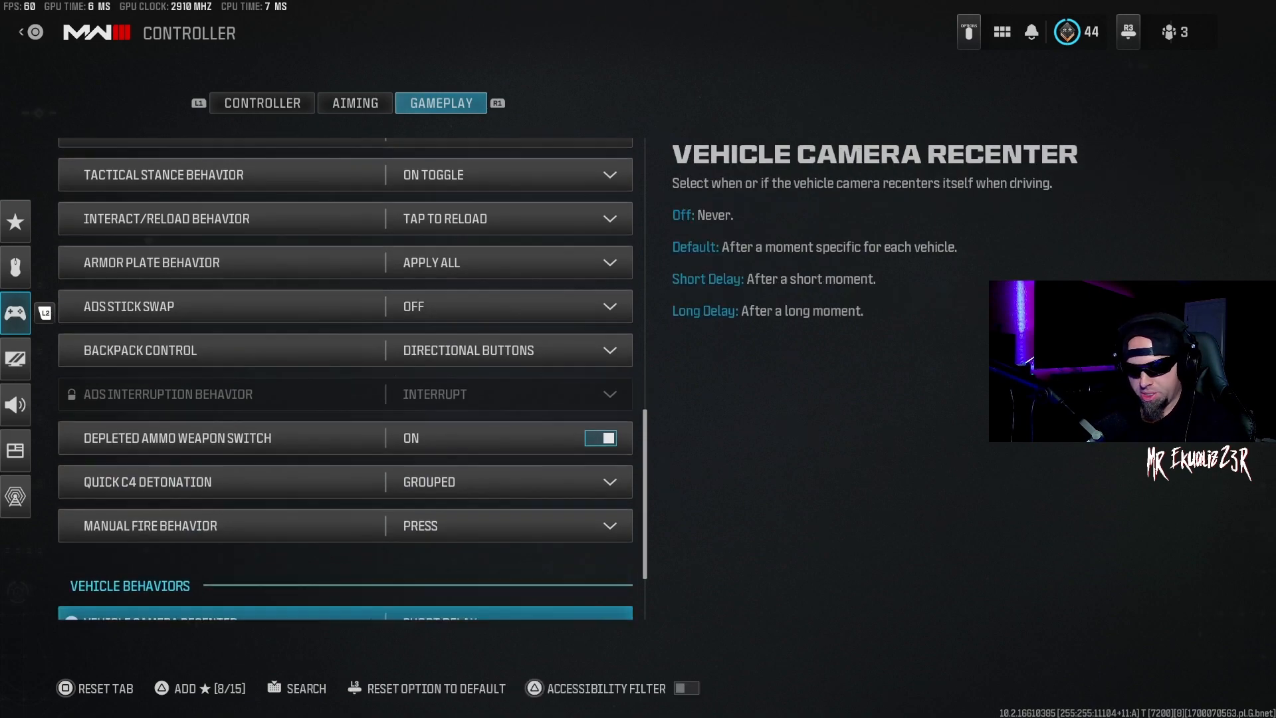
Check camera recenter Short Delay, initial camera Free Look and lean-out activation Melee.
scroll("down", 3)
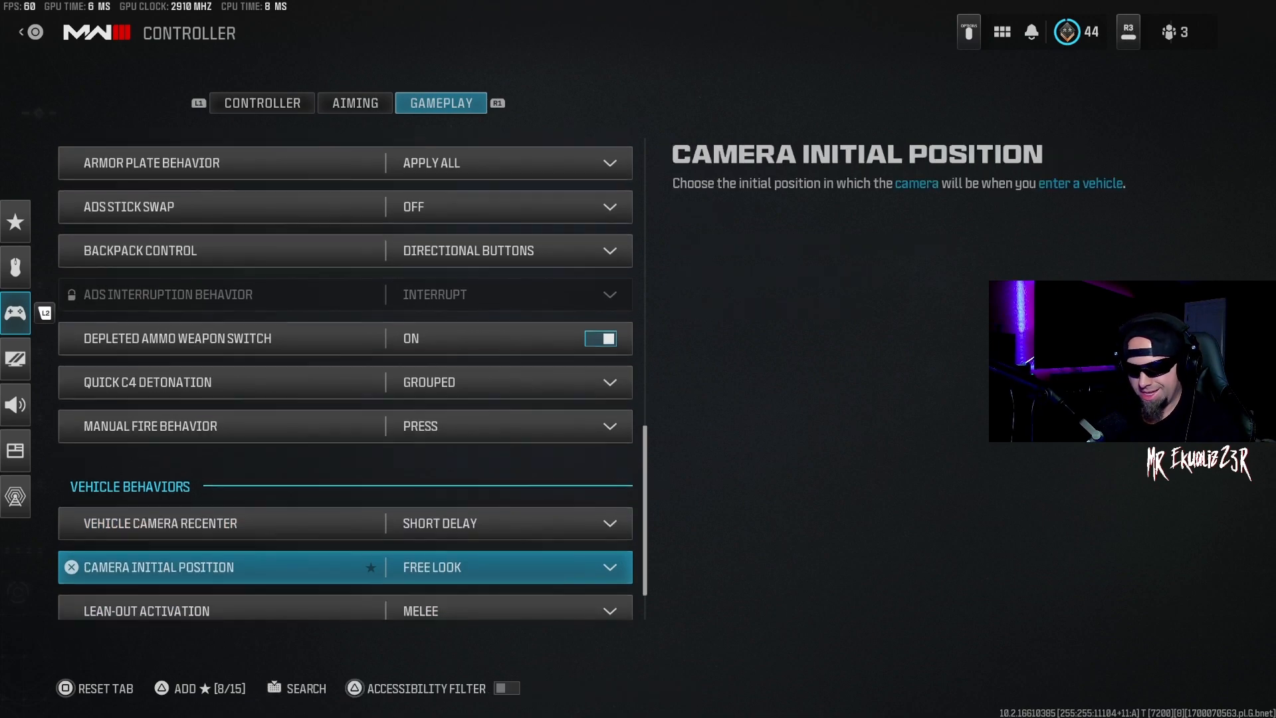
scroll("down", 3)
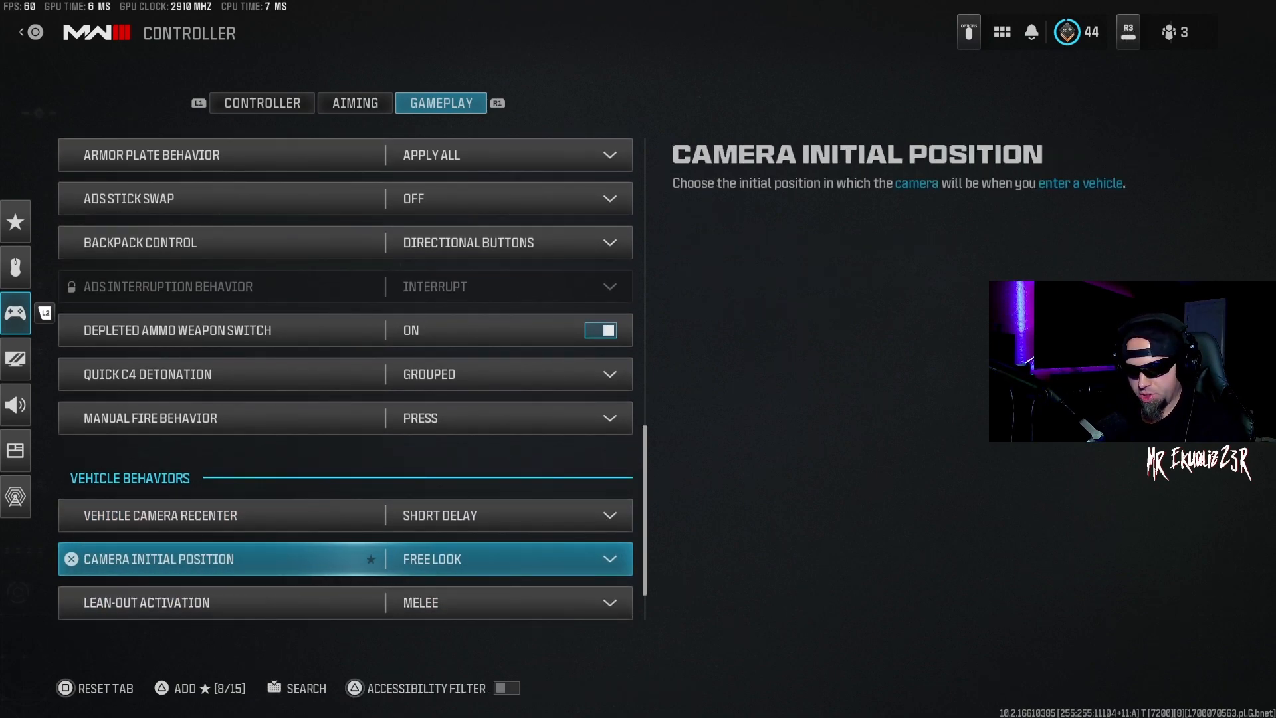
scroll("down", 3)
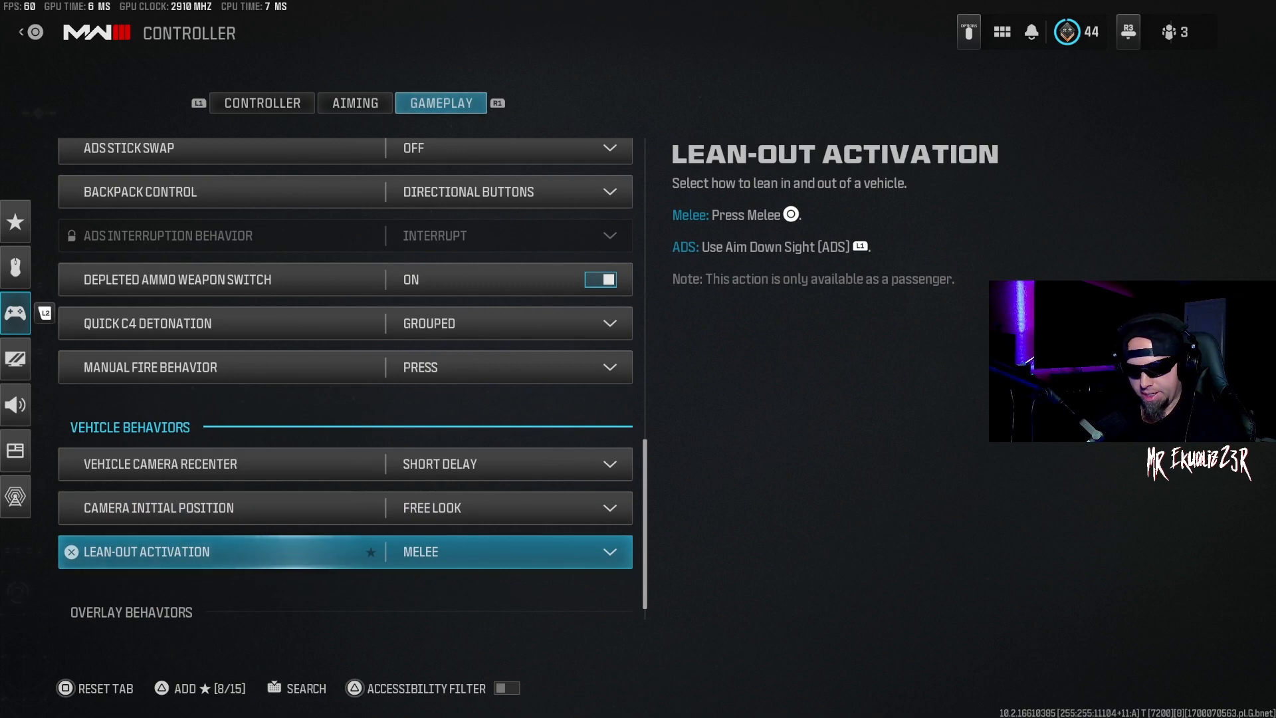
Move into Overlay Behaviors: scoreboard Toggle, ping wheel and danger ping delays Moderate.
scroll("down", 3)
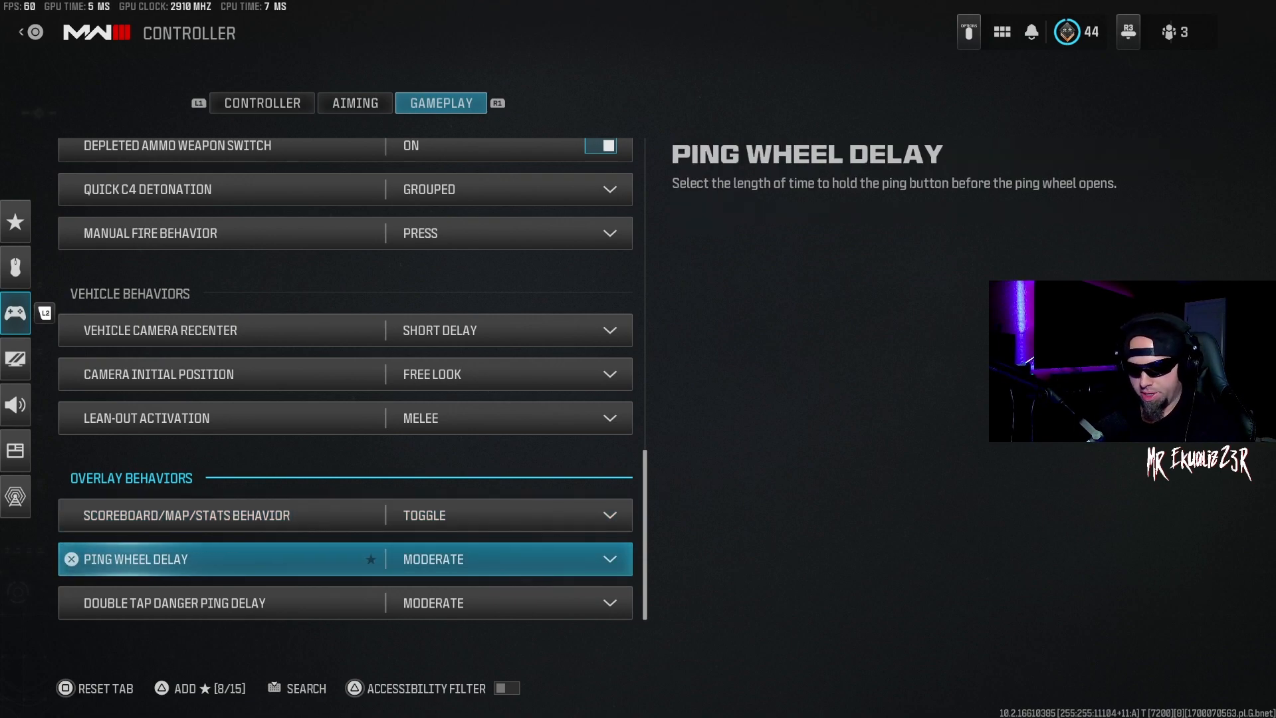
scroll("down", 3)
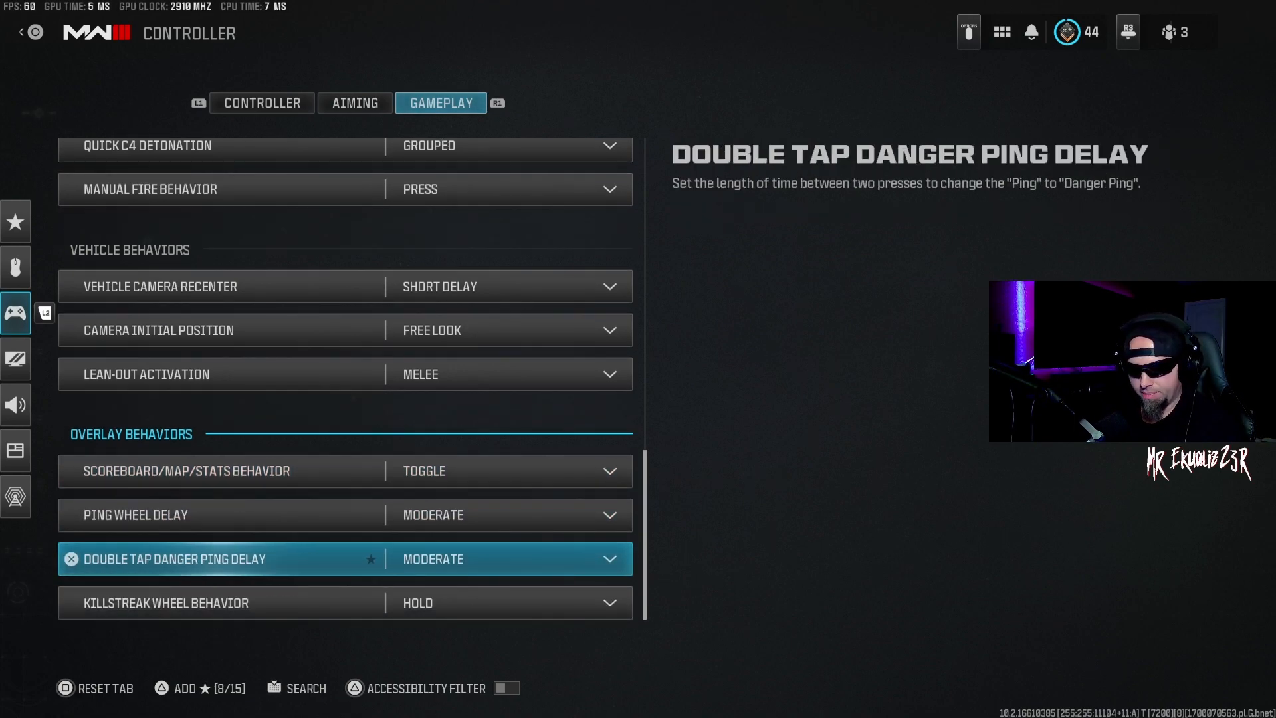